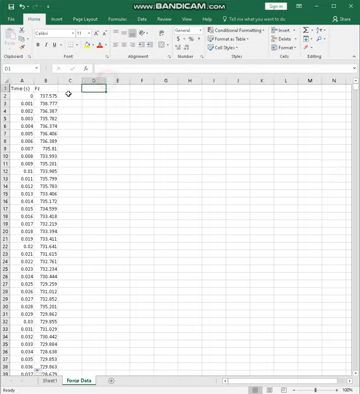
Step: Select and delete the early force rows from row 2 so Fz starts at 726.405
left_click(24, 84)
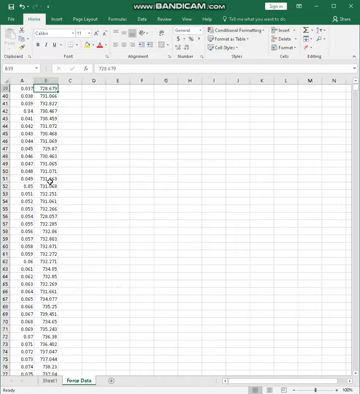
scroll("down", 3)
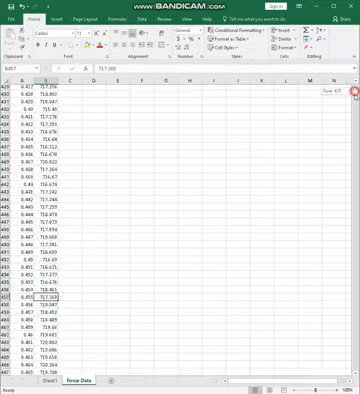
scroll("down", 3)
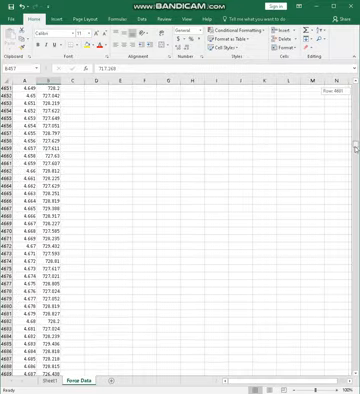
scroll("down", 3)
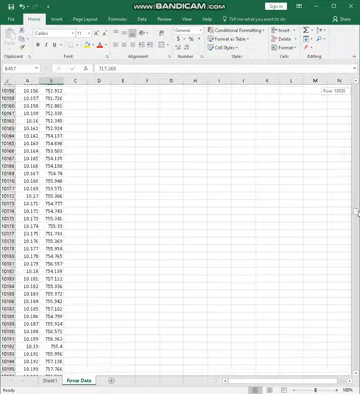
scroll("down", 3)
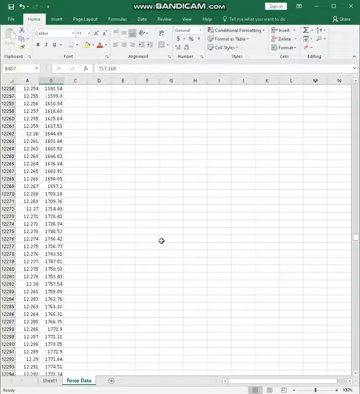
scroll("down", 3)
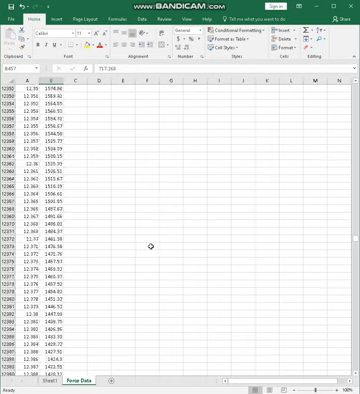
scroll("down", 3)
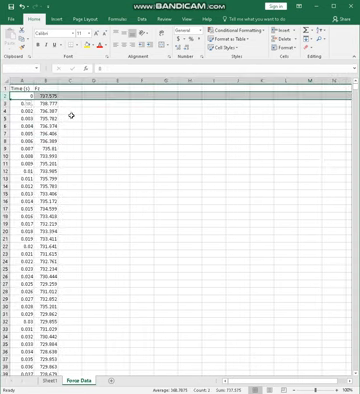
scroll("down", 3)
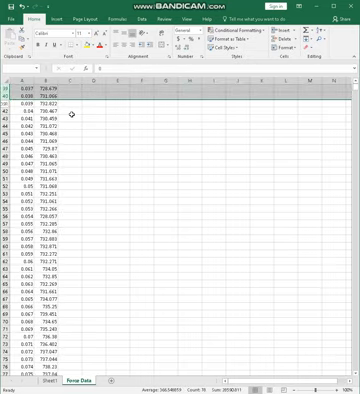
scroll("down", 3)
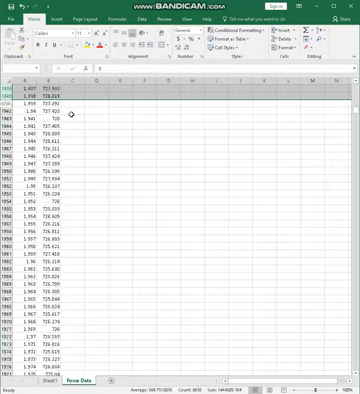
scroll("down", 3)
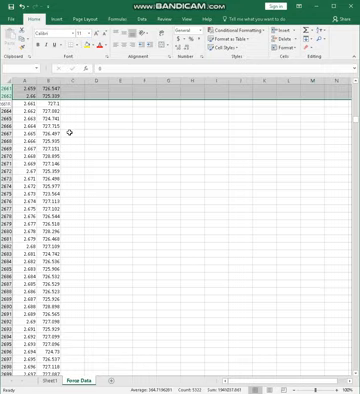
scroll("down", 3)
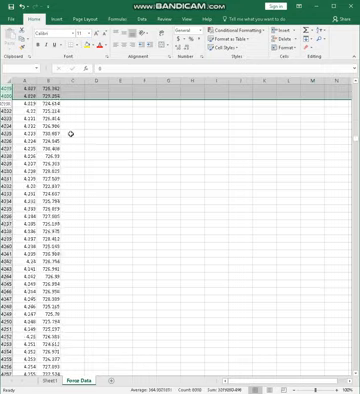
scroll("down", 3)
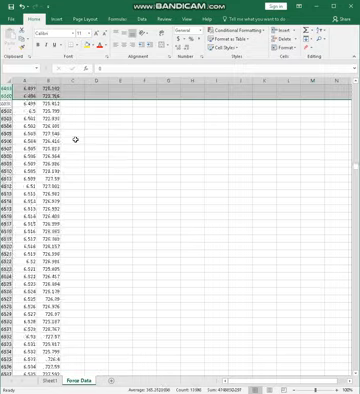
scroll("down", 3)
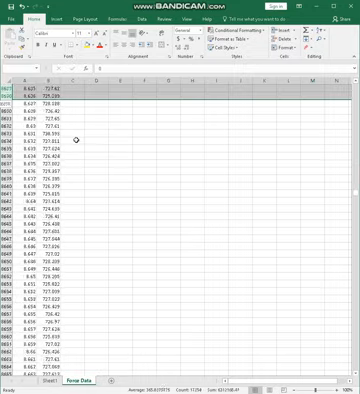
scroll("down", 3)
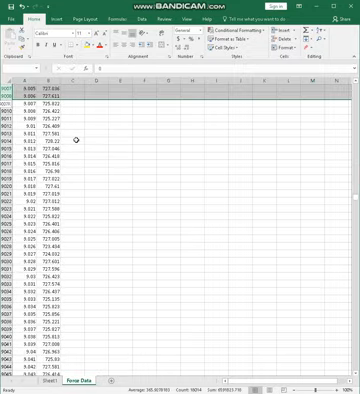
scroll("down", 3)
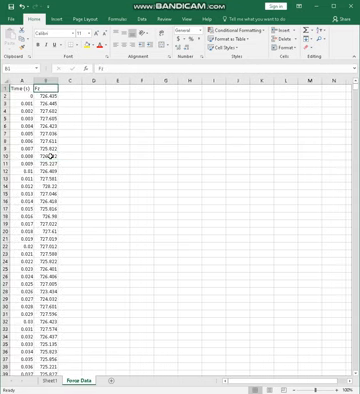
scroll("down", 3)
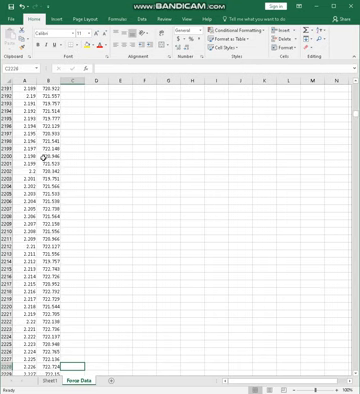
scroll("down", 3)
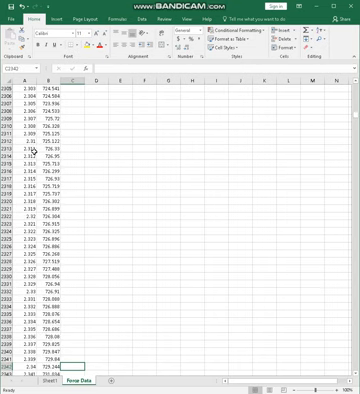
scroll("down", 3)
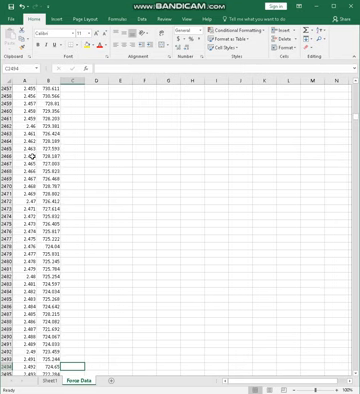
scroll("down", 3)
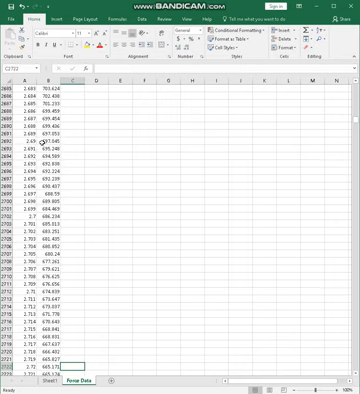
scroll("up", 3)
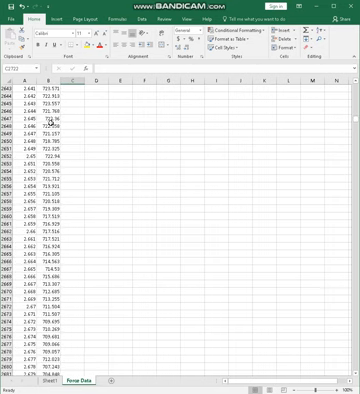
scroll("up", 3)
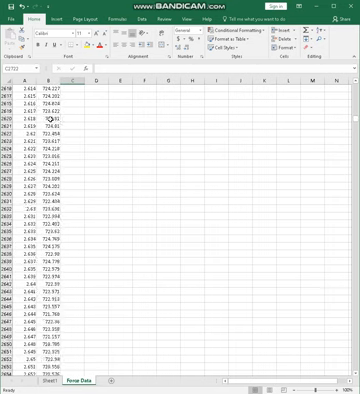
scroll("down", 3)
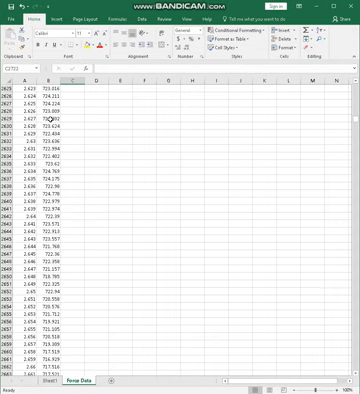
scroll("down", 3)
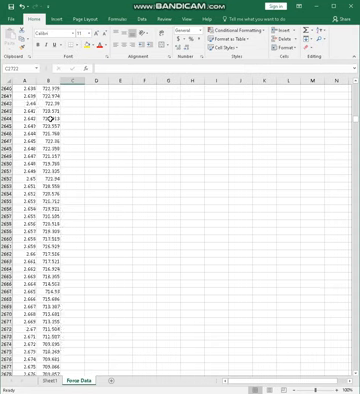
scroll("down", 3)
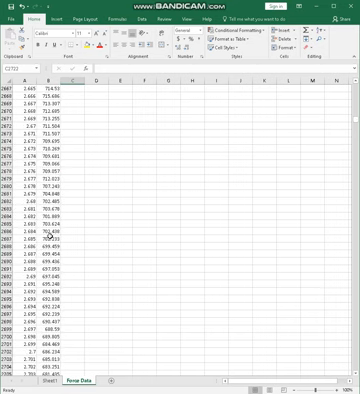
scroll("up", 3)
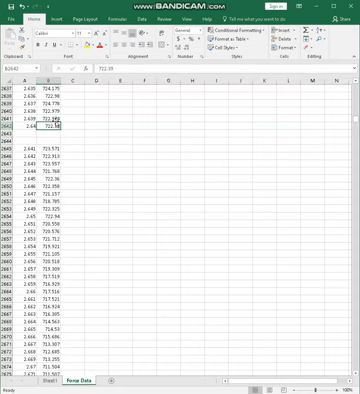
Step: Enter the 'Weight (N)' heading in D1 with the 727.2107 Fz average in D2
scroll("up", 3)
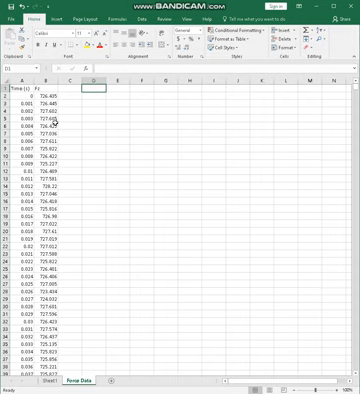
type("Weight (N")
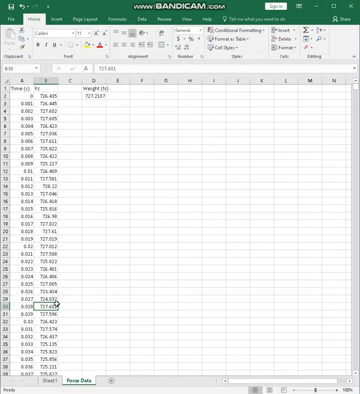
Step: Enter =B2645-$D$2 in C2645 and fill it down column C
scroll("down", 3)
type("=B2645-$D$2")
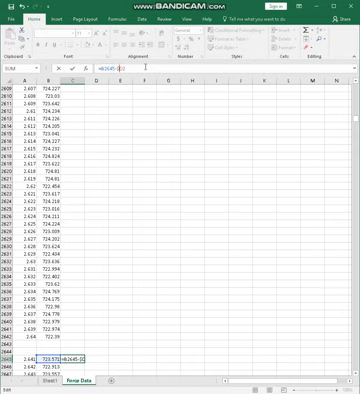
key("Return")
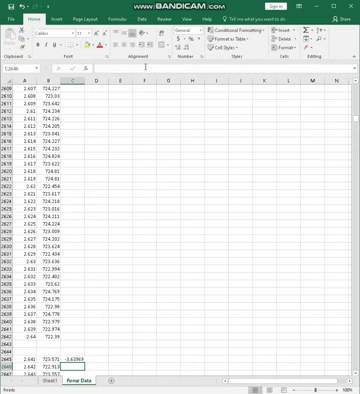
scroll("down", 3)
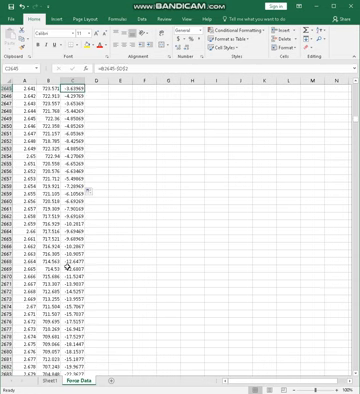
scroll("down", 3)
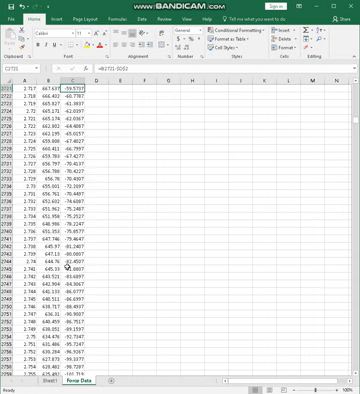
scroll("down", 3)
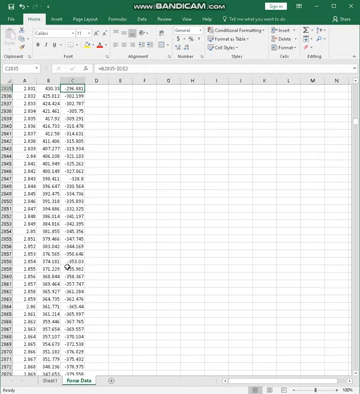
scroll("down", 3)
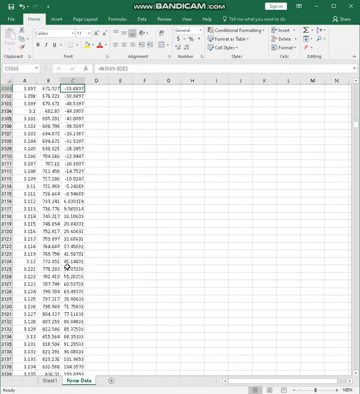
scroll("down", 3)
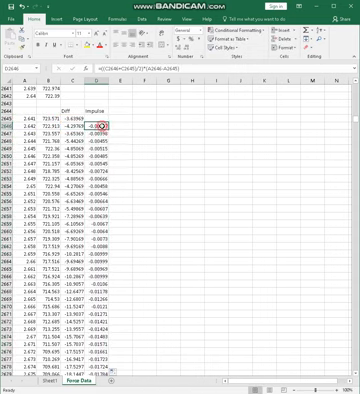
Step: Label C2644 Diff and D2644 Impulse, filling =((C2646+C2645)/2)*(A2646-A2645) down
scroll("down", 3)
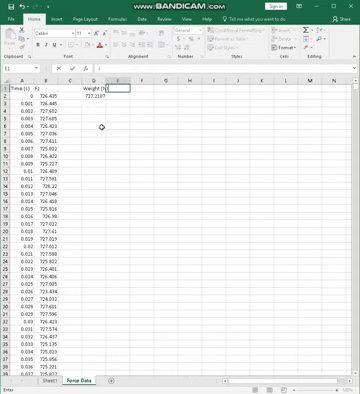
Step: Put 'Impulse (Ns)' in E1 with the Impulse column's SUM, 219.1819, in E2
type("Input")
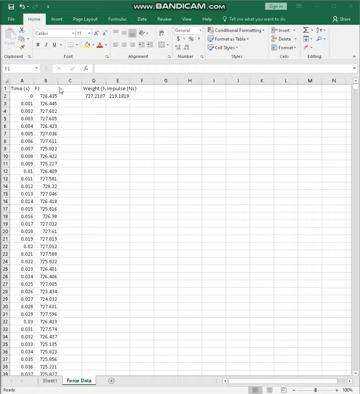
left_click(158, 82)
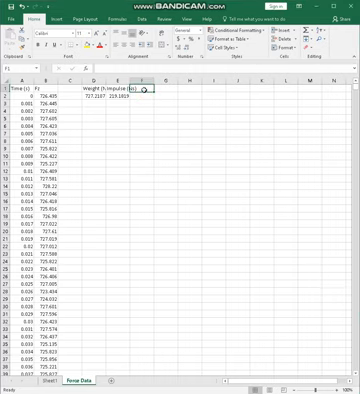
Step: Add 'Velocity (m/sec)' in F1 with =E2/(D2/9.81) in F2, about 2.956
type("Velocity (m/s")
left_click(142, 96)
type("=E2/(")
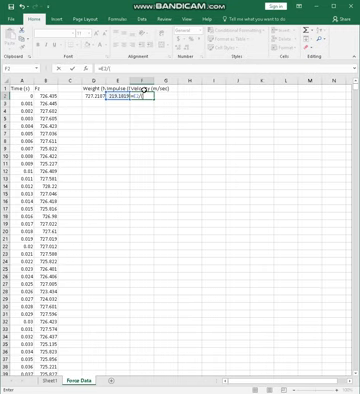
left_click(95, 94)
type("=F2*")
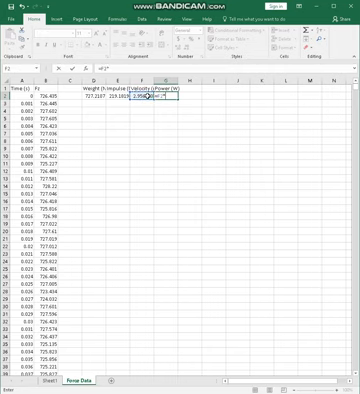
Step: Put 'Power (W)' in G1 with a D2 times F2 formula in G2
key("Return")
type("=D2*(1/2)")
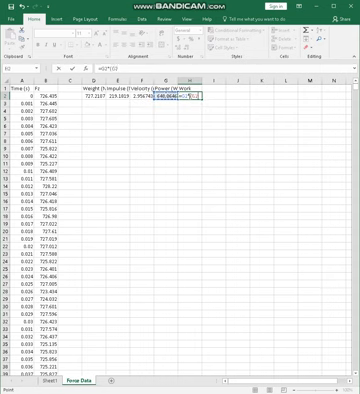
Step: Enter =G2*(A3636-A2645) under the Work heading in H2, giving about 642.232
scroll("down", 3)
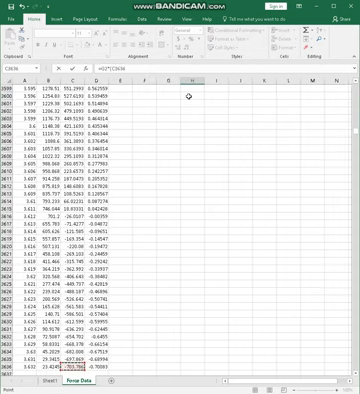
scroll("up", 3)
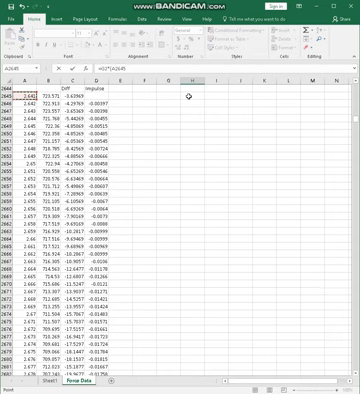
scroll("down", 3)
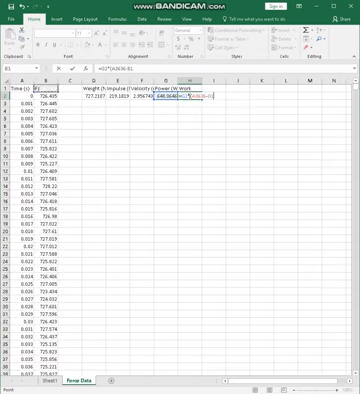
scroll("down", 3)
type("A2)*E2")
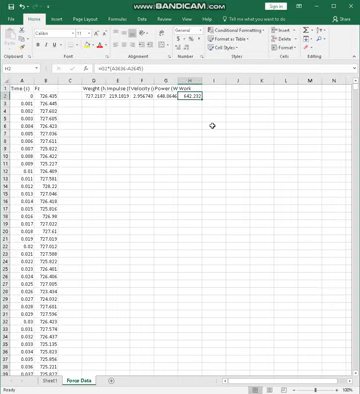
left_click(178, 96)
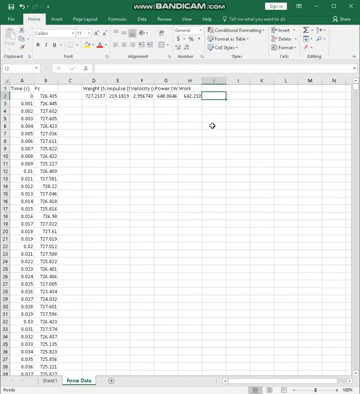
left_click(203, 91)
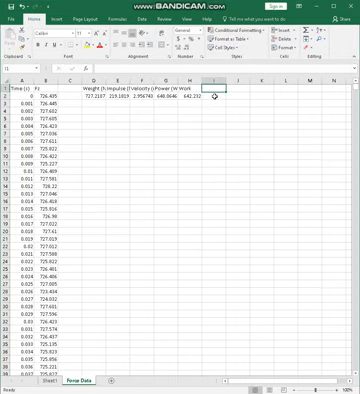
Step: Type the Kinetic Energy heading in I1 beside the Work column
type("Kinetic En")
left_click(289, 96)
type("=K2/2.54")
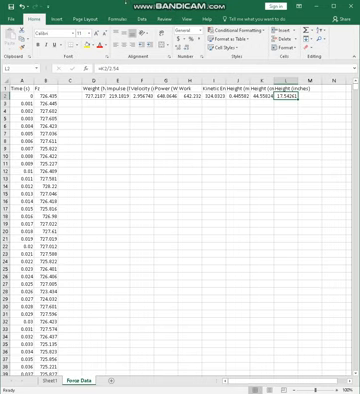
Step: Enter =K2/2.54 in L2 for 17.54261 inches, then select the Impulse (Ns) header
left_click(112, 89)
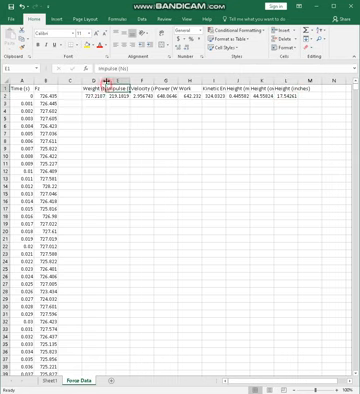